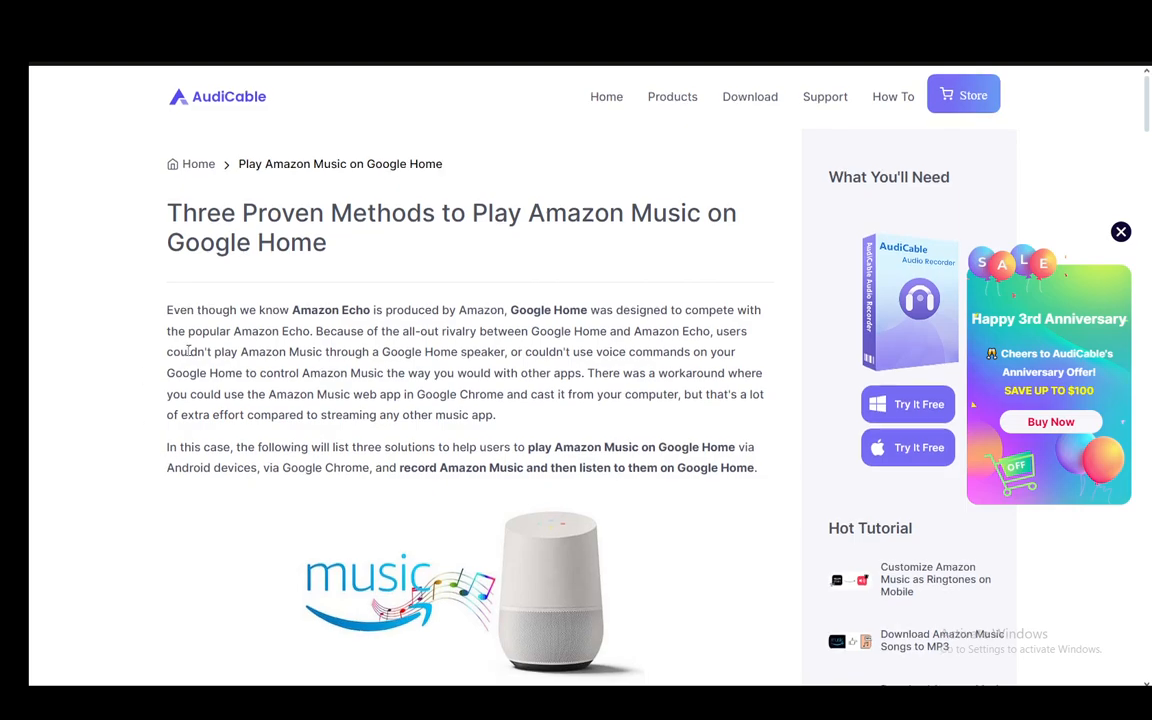
pyautogui.scroll(-3)
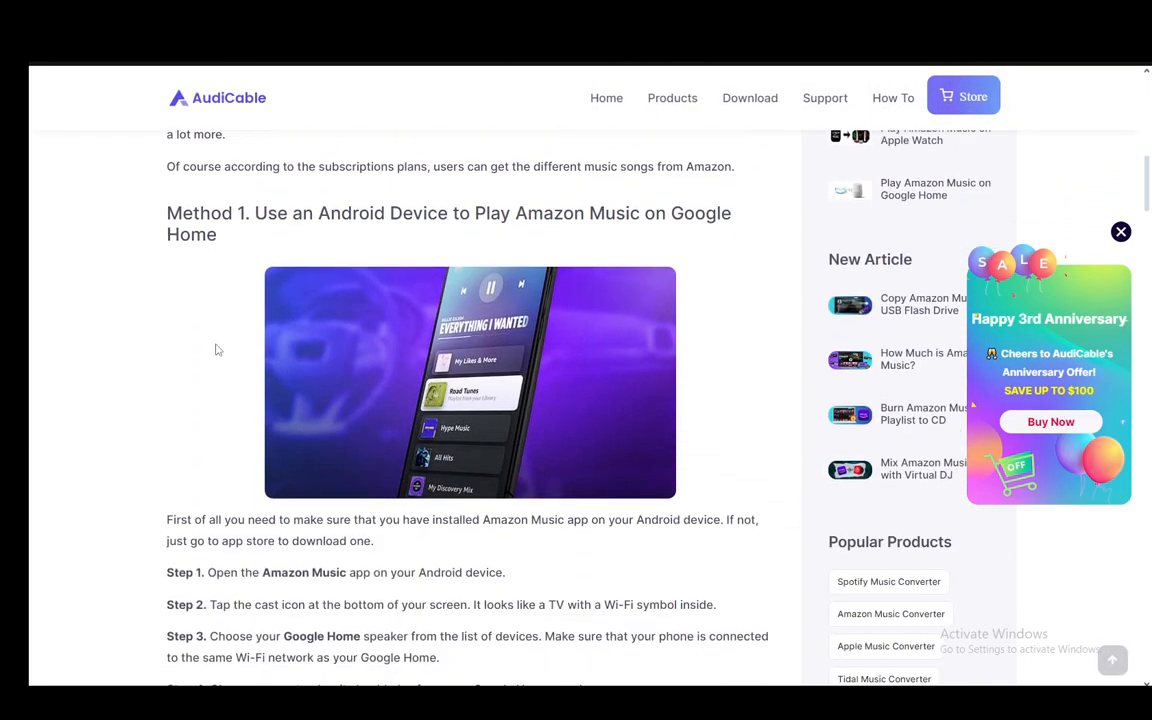
pyautogui.scroll(-3)
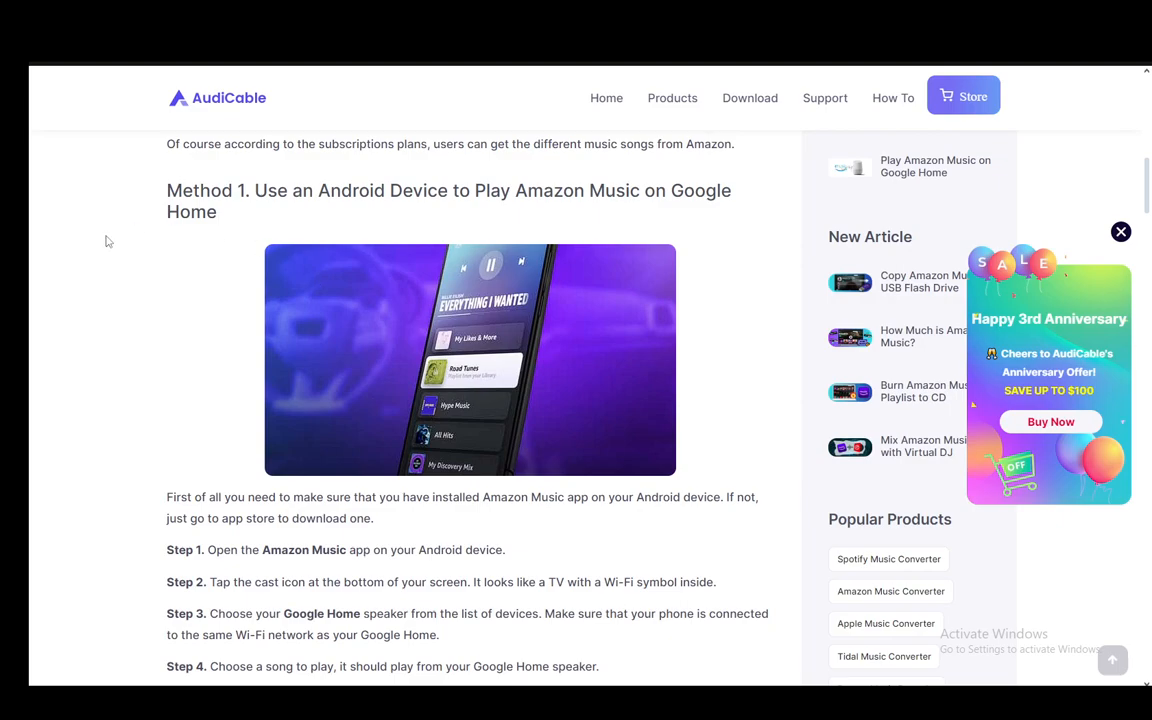
pyautogui.scroll(3)
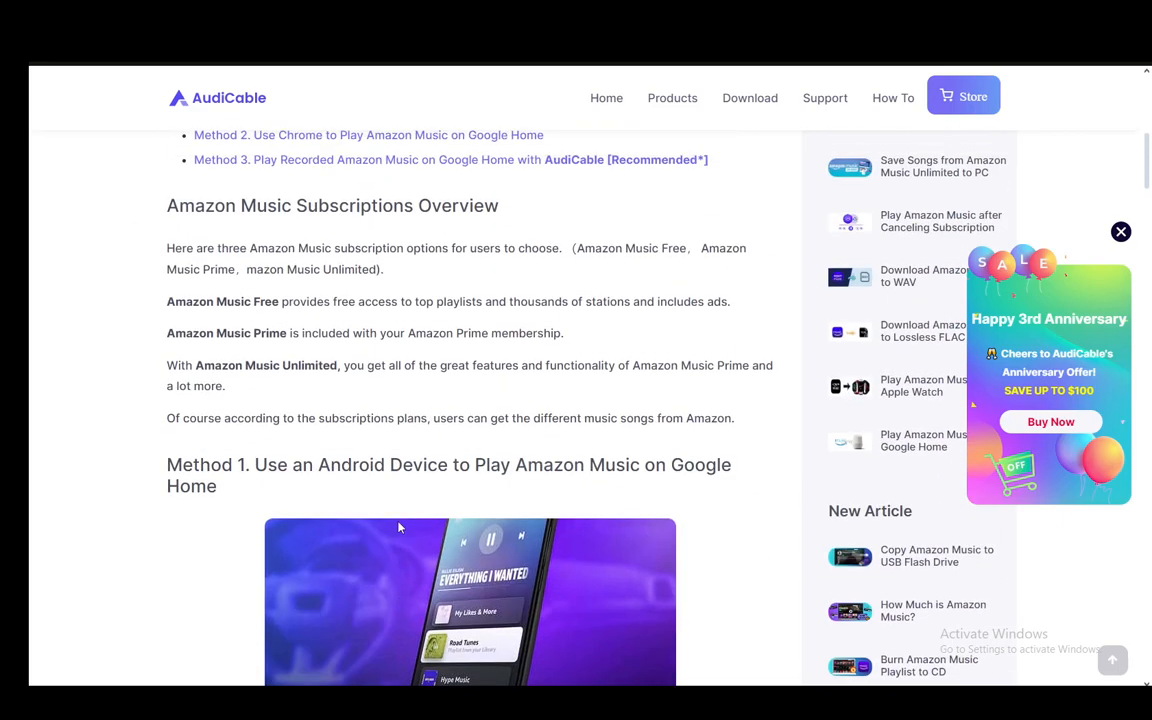
pyautogui.scroll(-3)
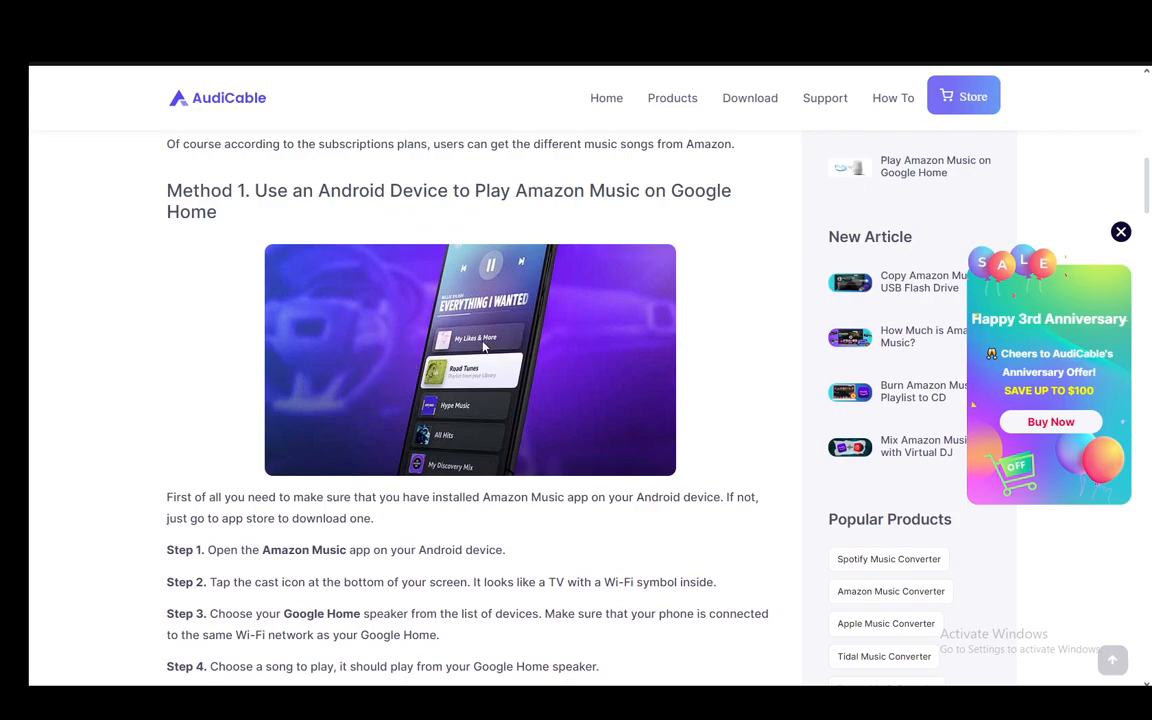
pyautogui.scroll(-3)
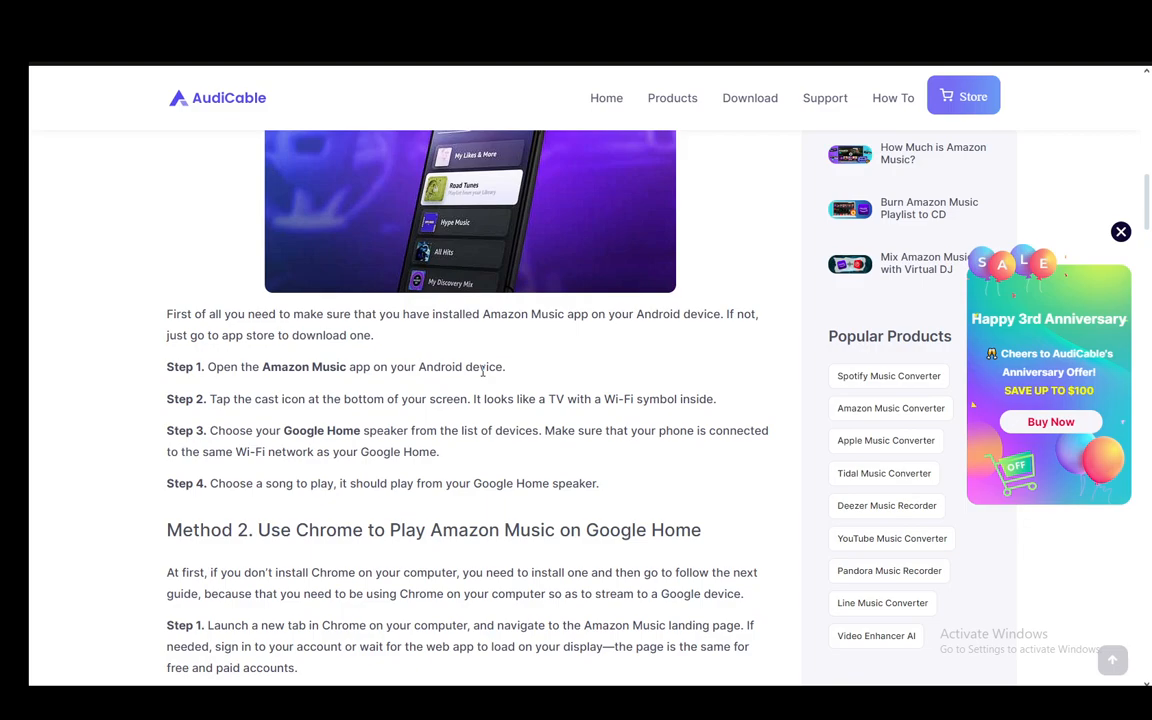
pyautogui.scroll(-3)
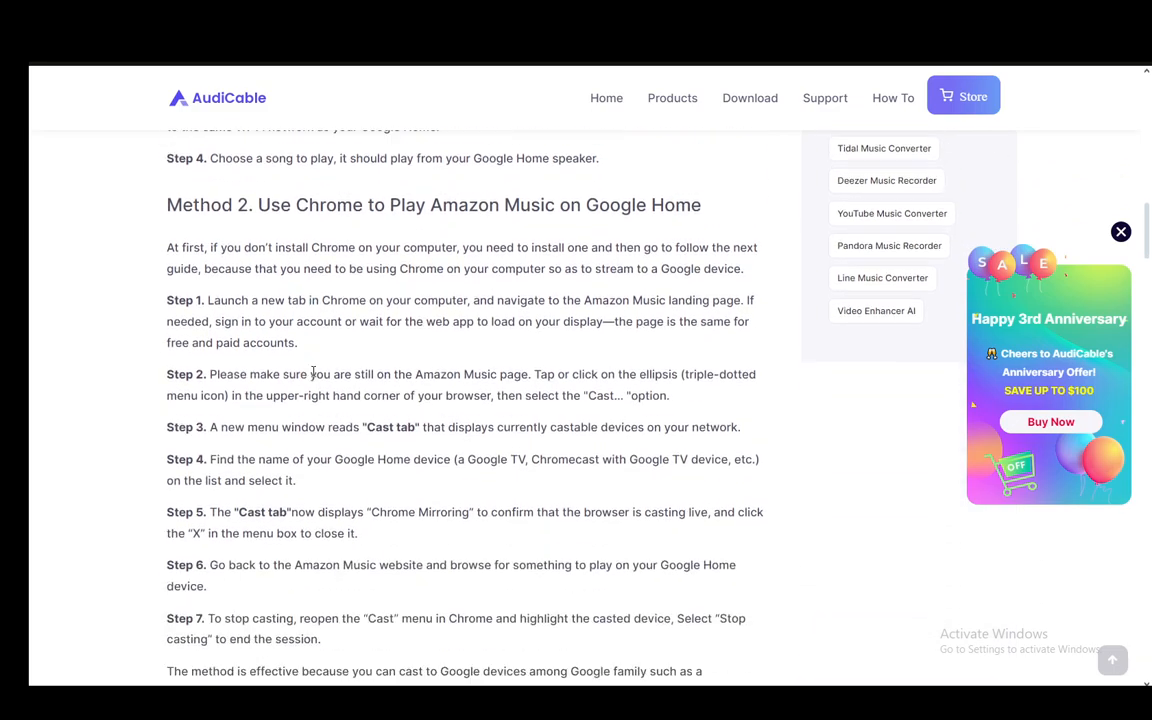
pyautogui.scroll(-3)
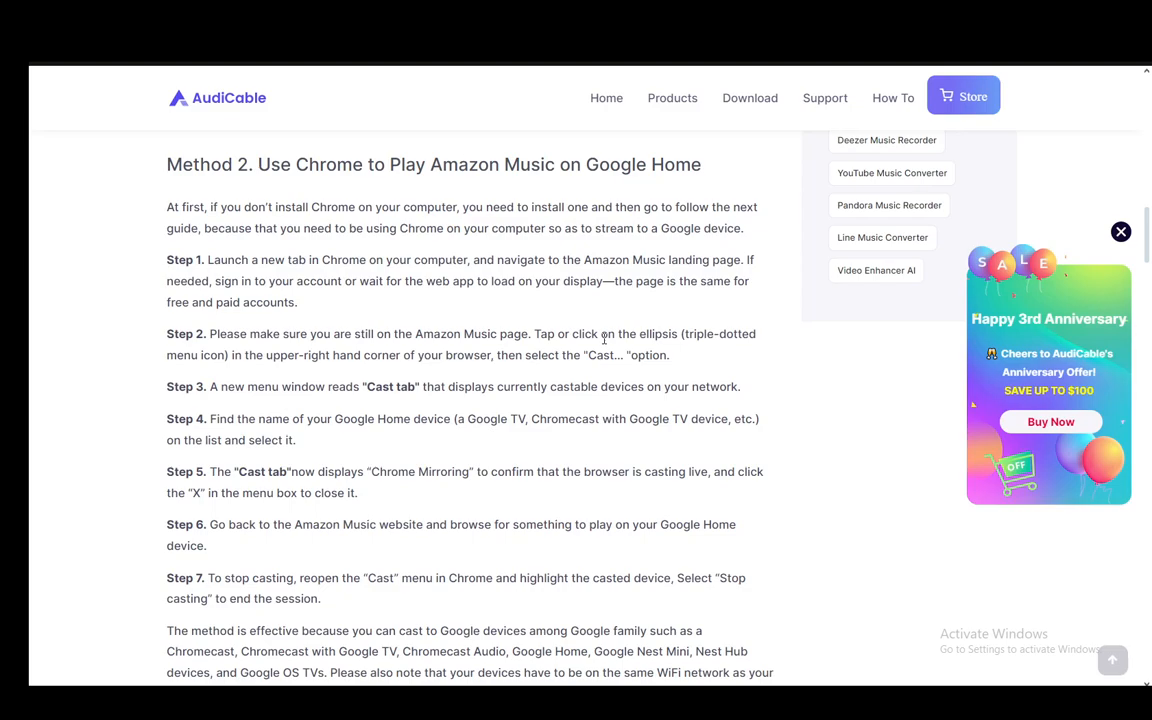
pyautogui.scroll(-3)
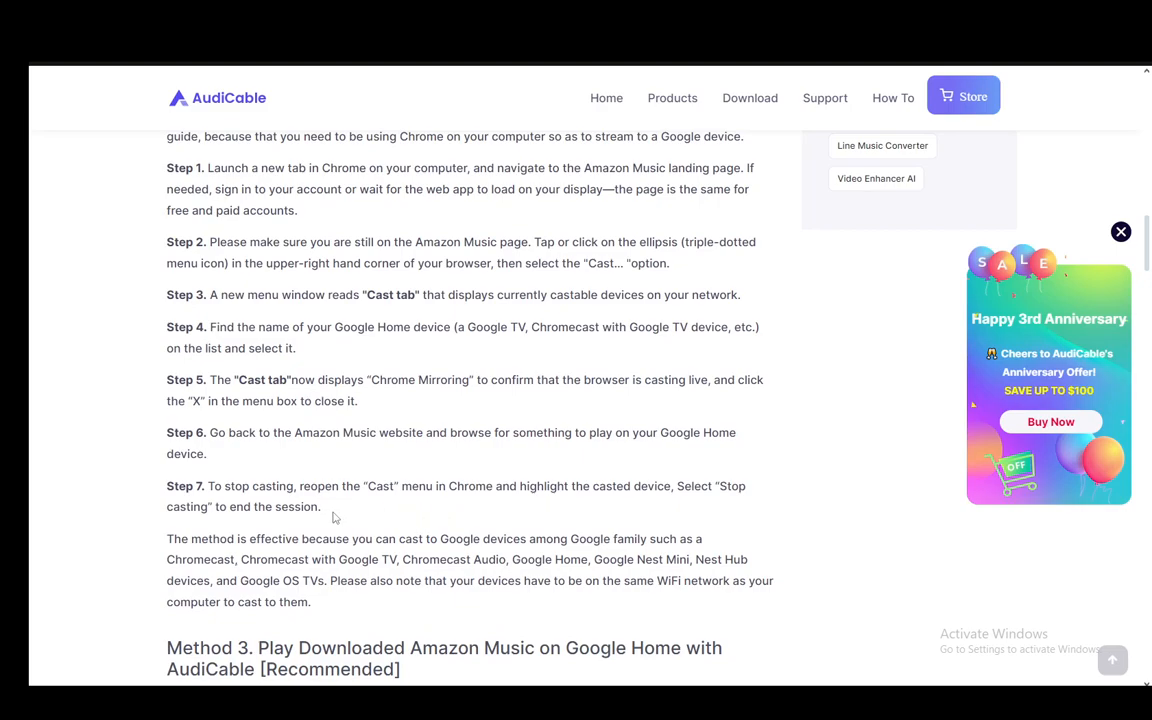
pyautogui.scroll(3)
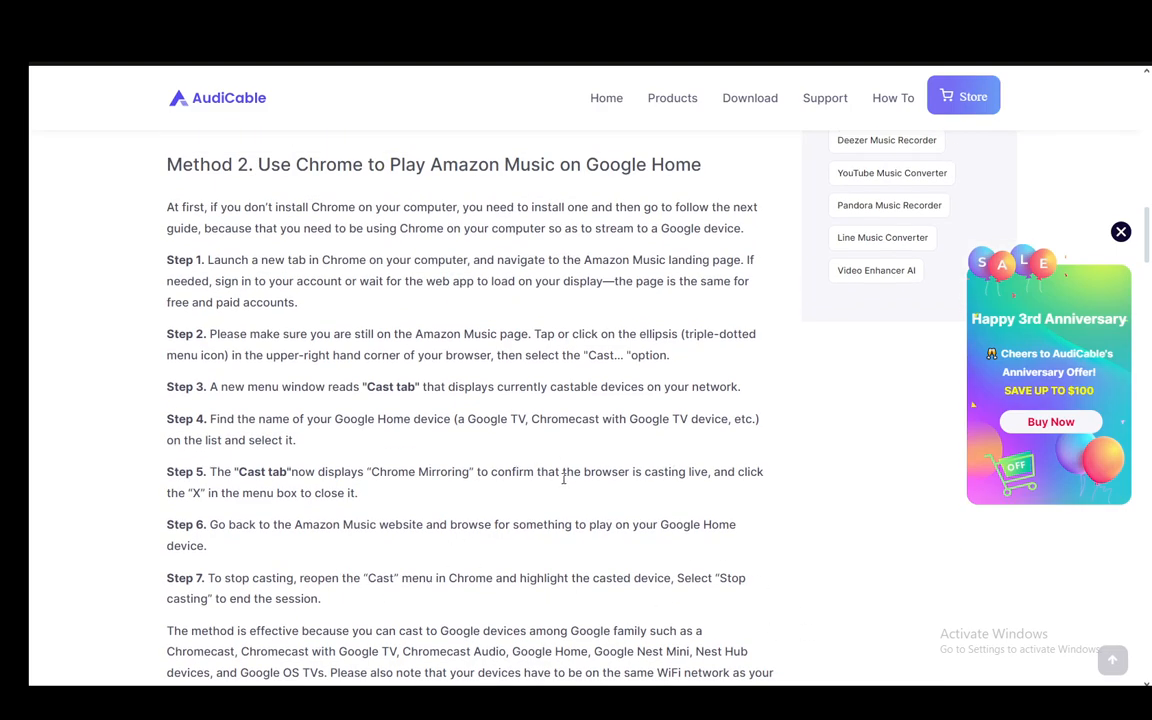
pyautogui.moveTo(552, 506)
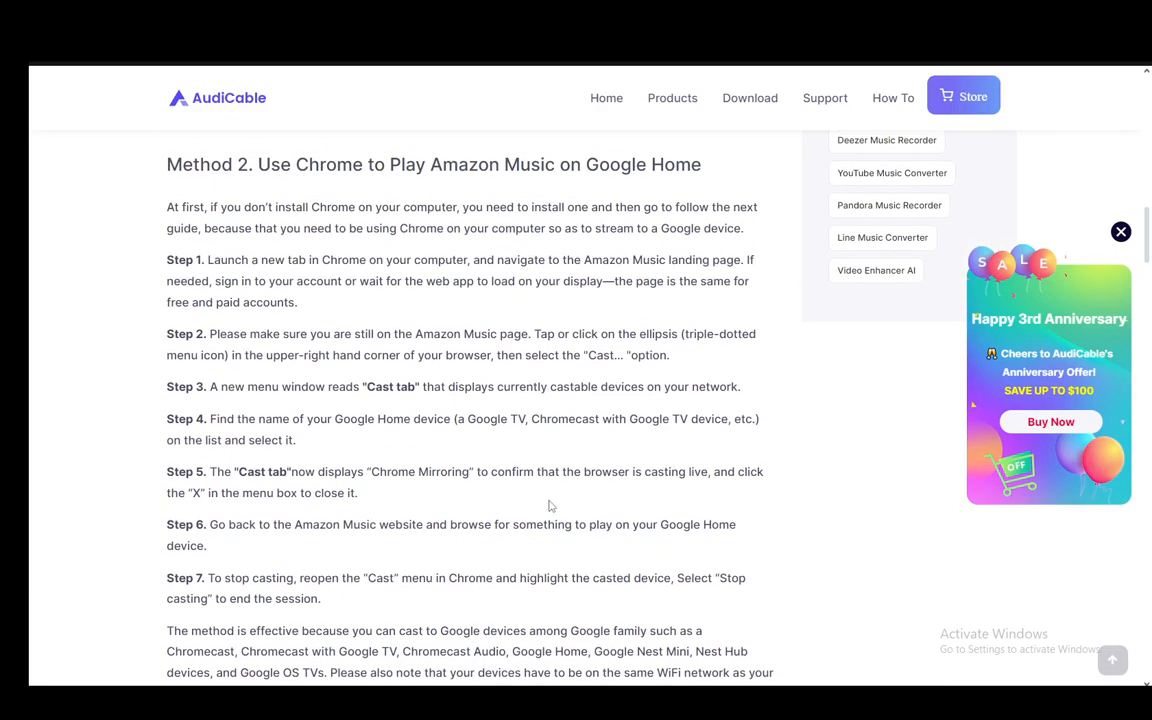
pyautogui.moveTo(368, 596)
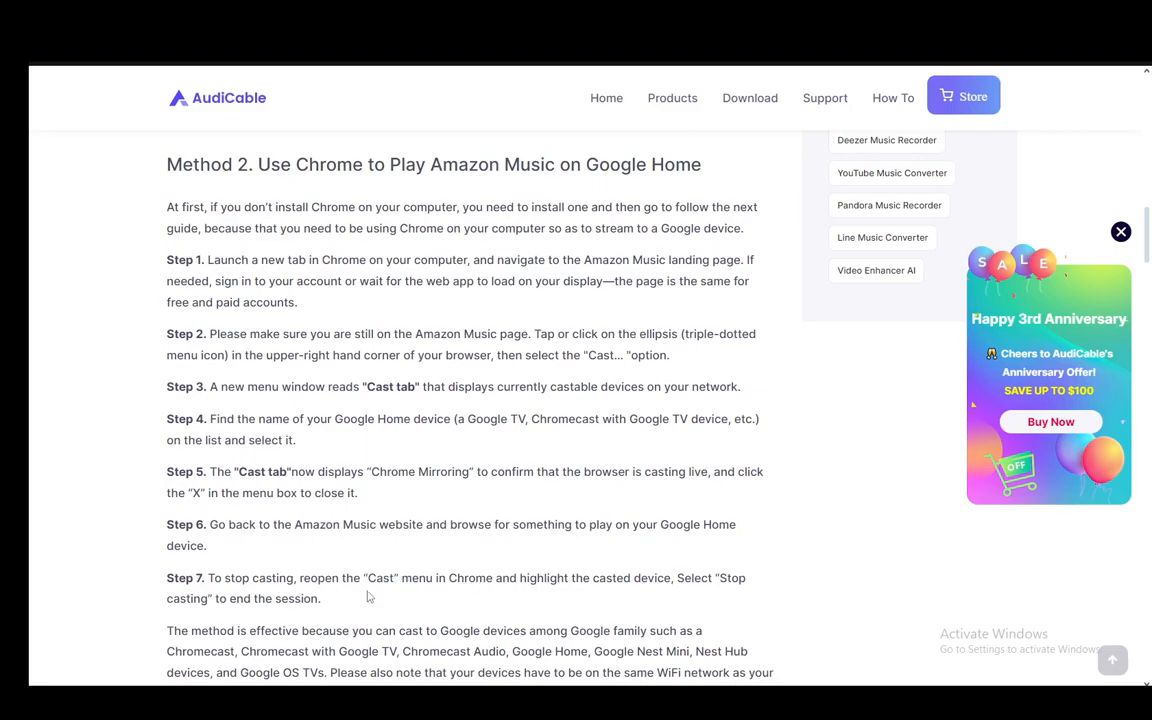